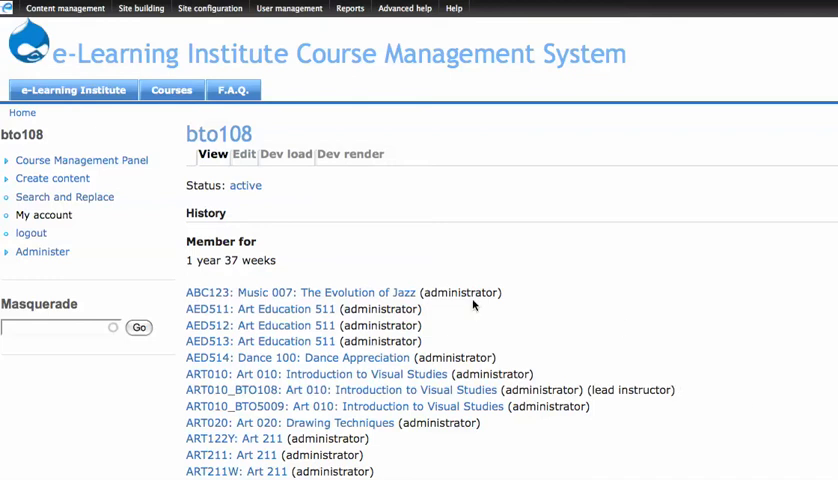
pyautogui.moveTo(424, 236)
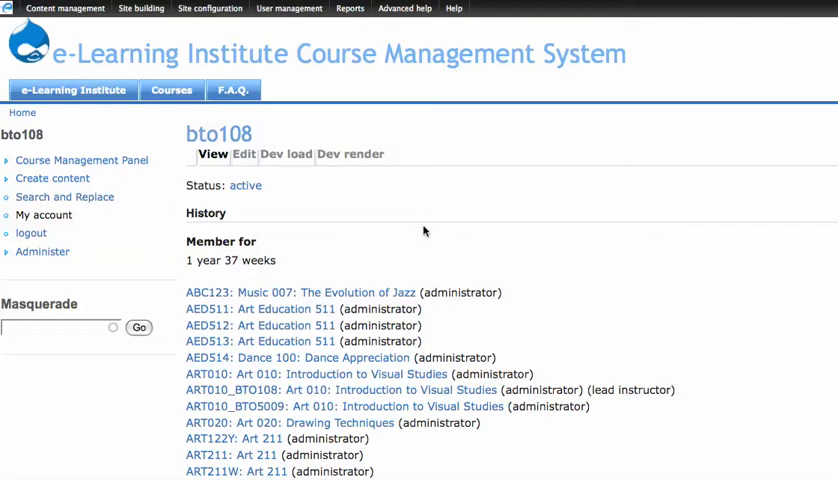
pyautogui.moveTo(563, 264)
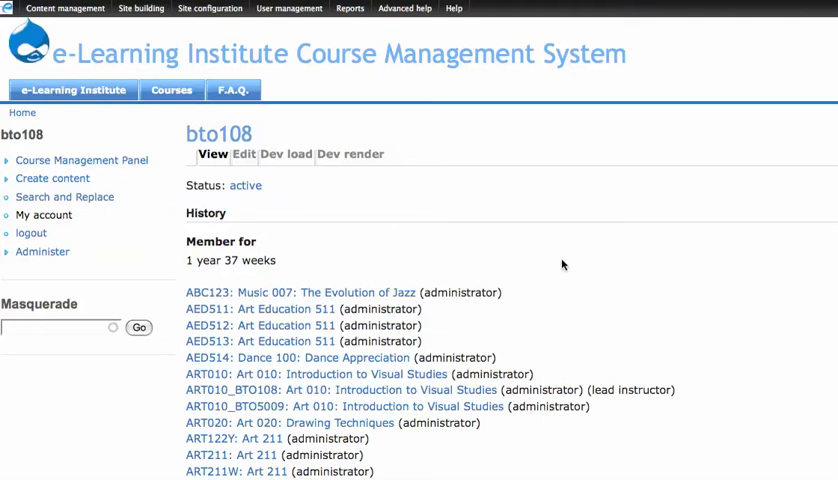
# Scroll through the bto5009 profile and expand the Course Management Panel sidebar menu.
pyautogui.scroll(-3)
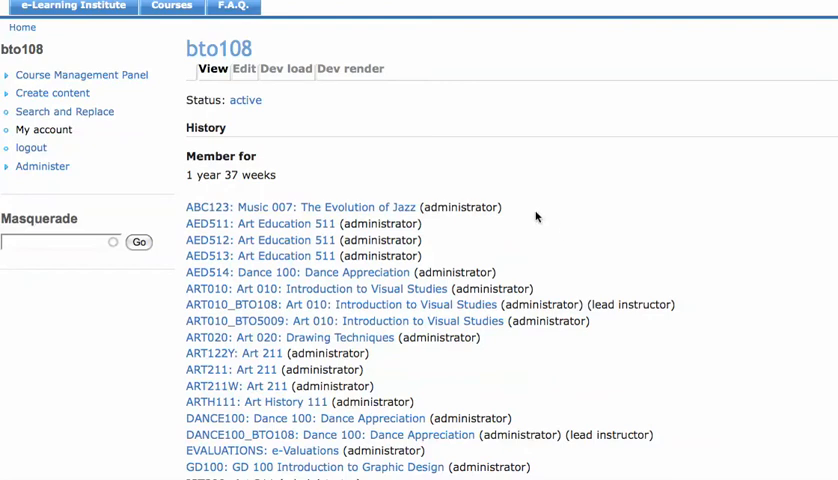
pyautogui.scroll(-3)
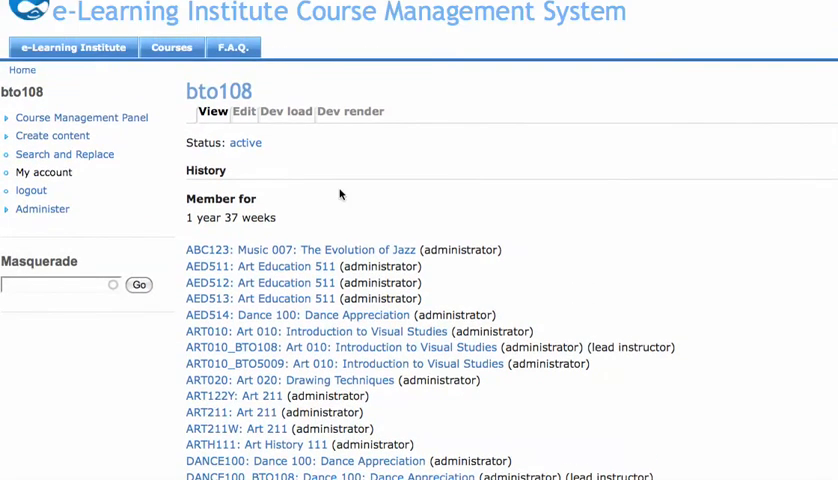
pyautogui.moveTo(572, 232)
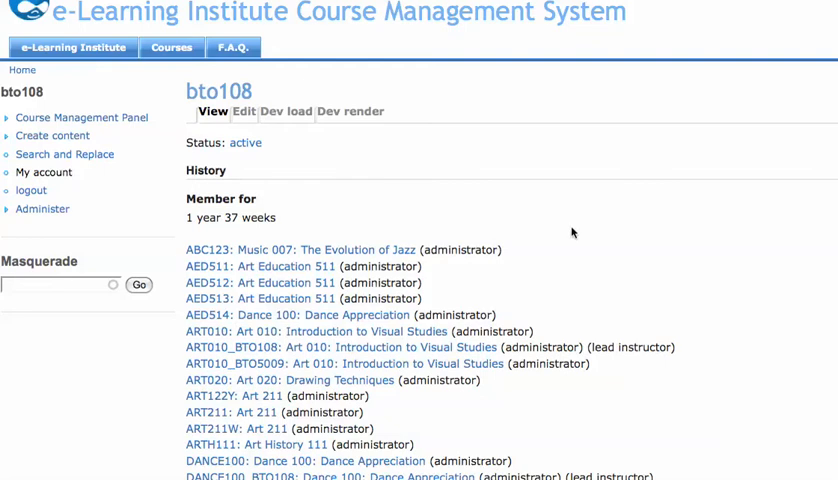
pyautogui.moveTo(668, 238)
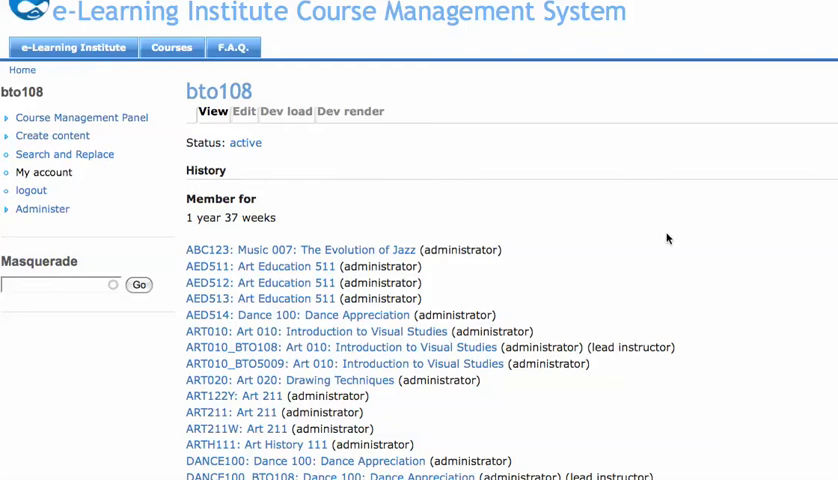
pyautogui.moveTo(571, 239)
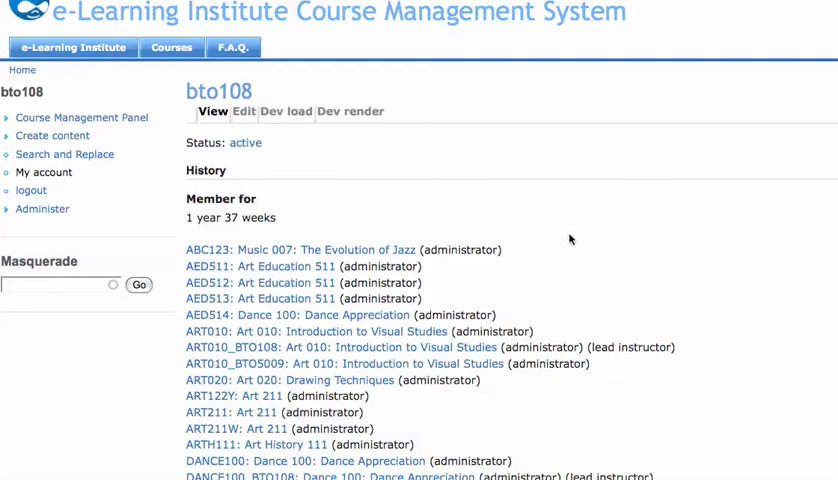
pyautogui.moveTo(568, 234)
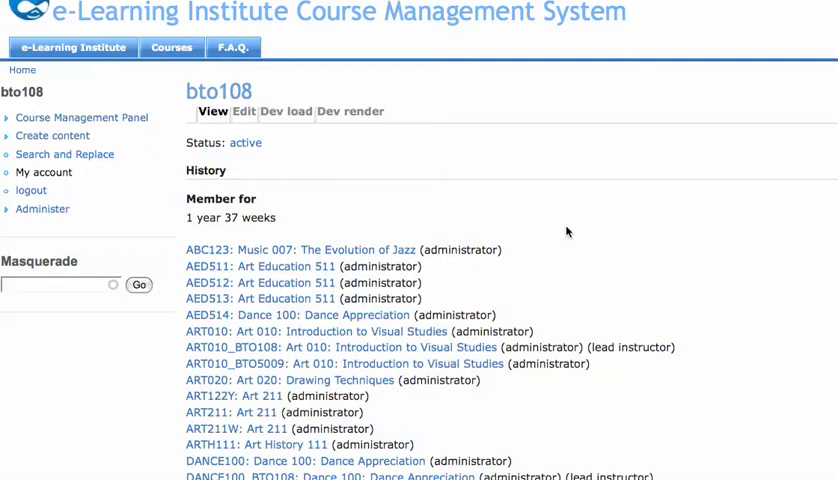
pyautogui.moveTo(550, 229)
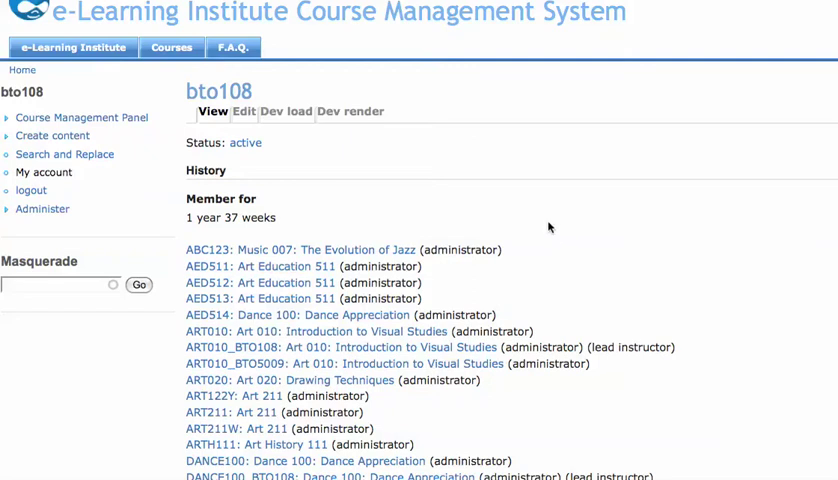
pyautogui.moveTo(540, 228)
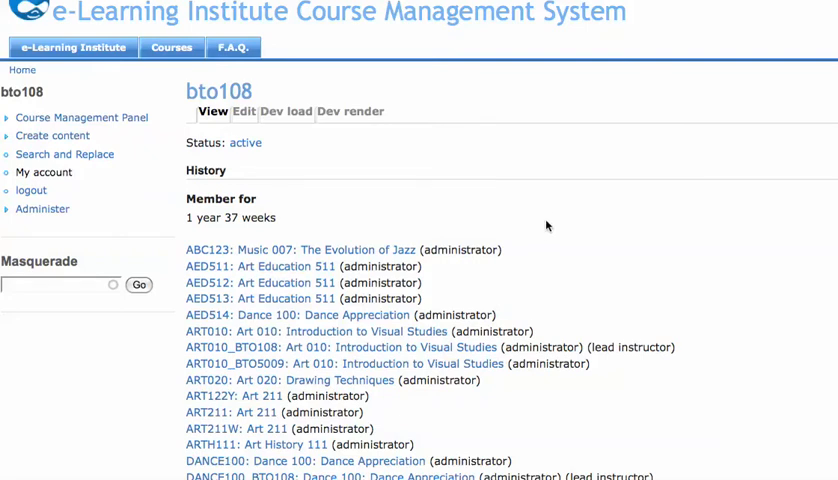
pyautogui.moveTo(543, 232)
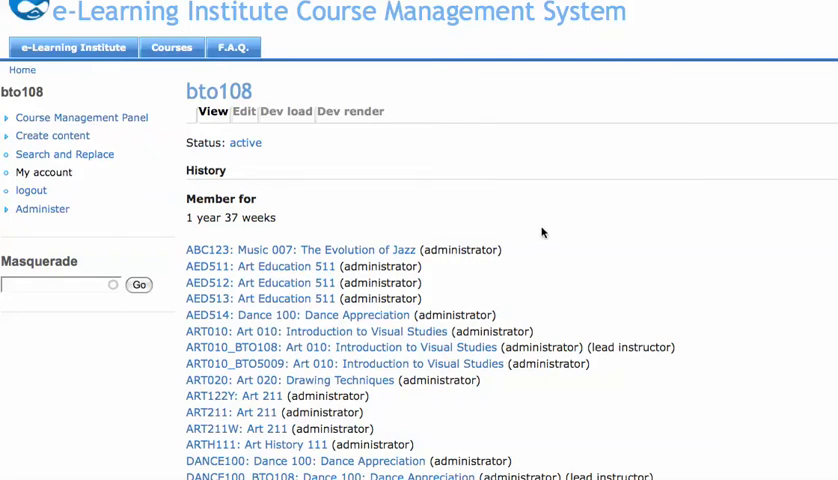
pyautogui.moveTo(588, 213)
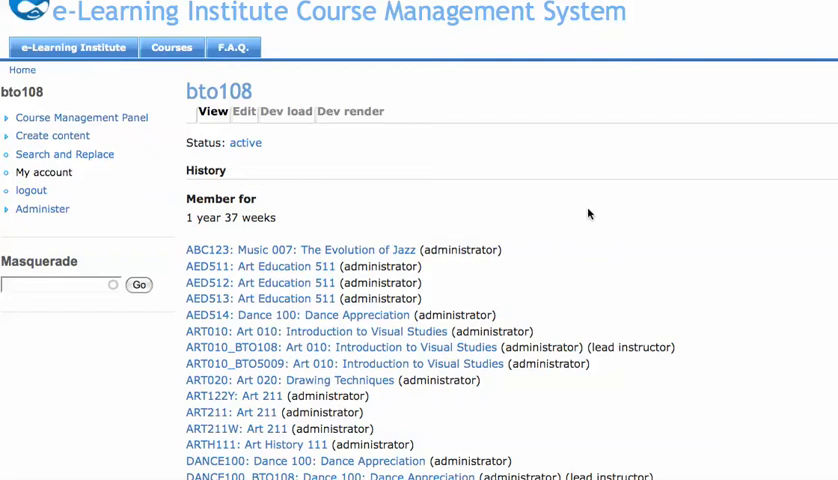
pyautogui.moveTo(591, 226)
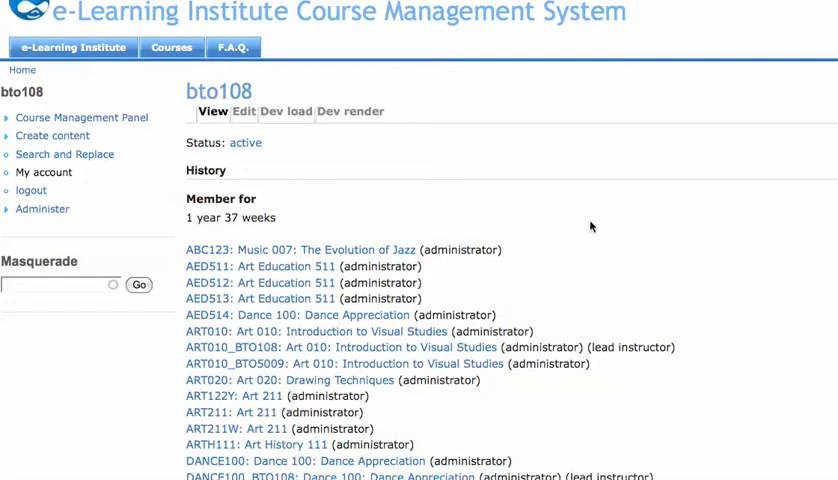
pyautogui.moveTo(543, 247)
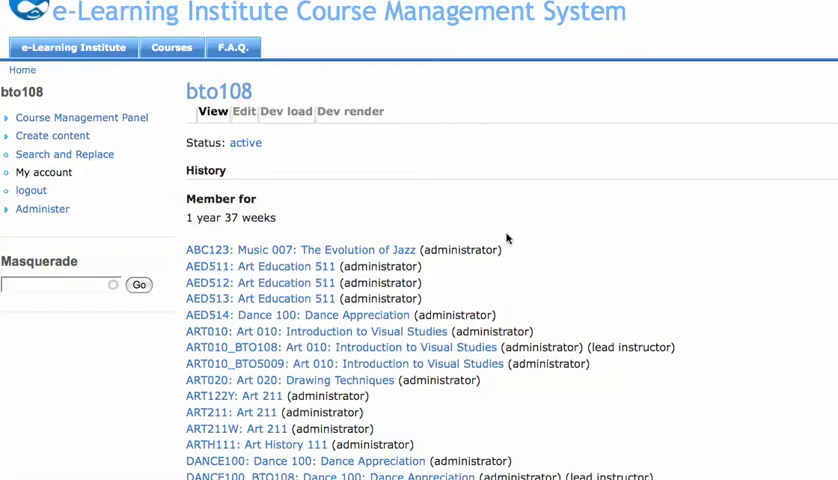
pyautogui.moveTo(323, 157)
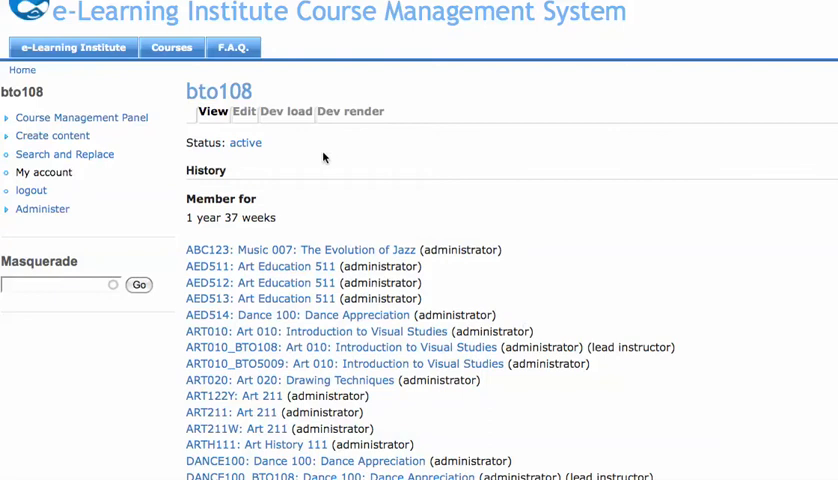
pyautogui.moveTo(458, 120)
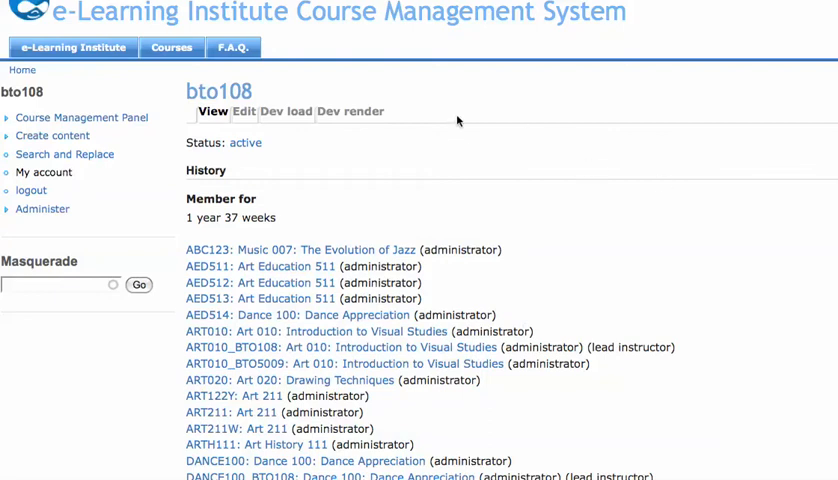
pyautogui.scroll(-3)
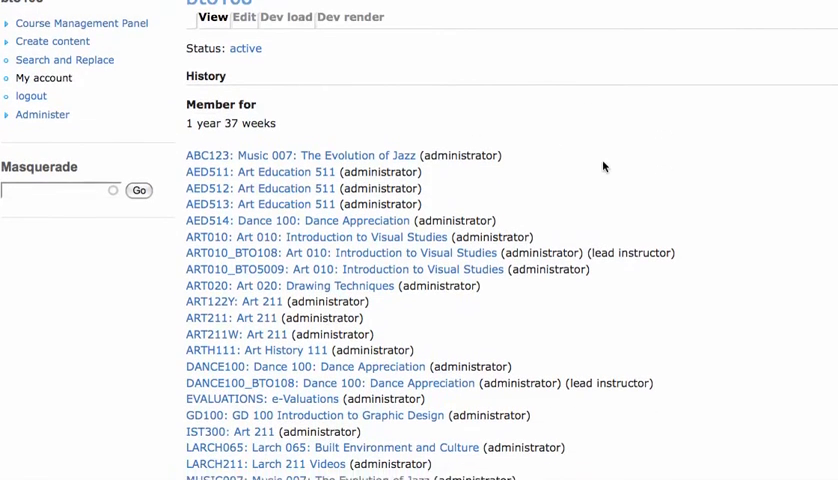
pyautogui.scroll(-3)
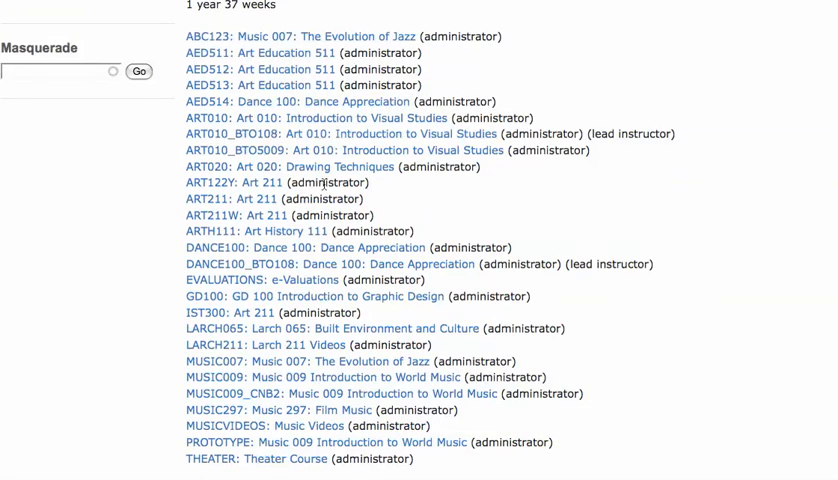
pyautogui.doubleClick(383, 52)
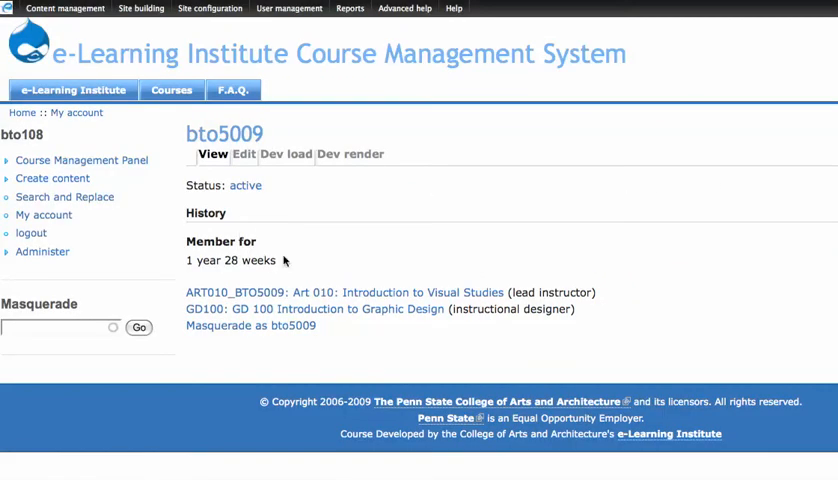
pyautogui.moveTo(571, 309)
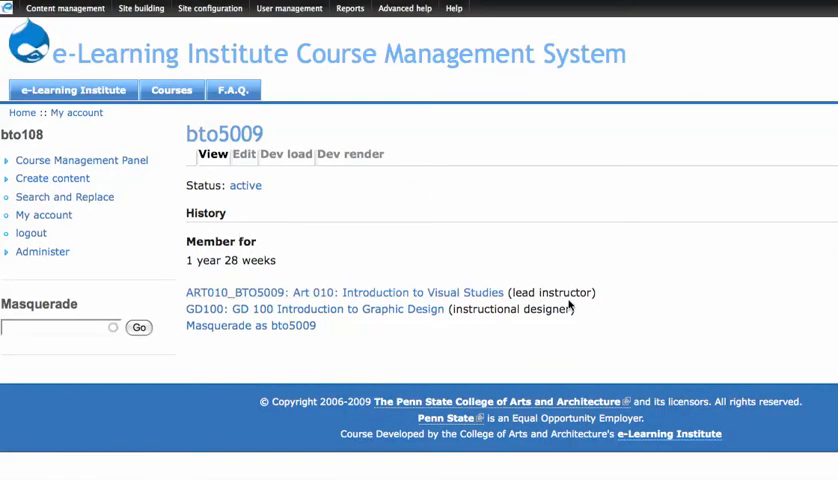
pyautogui.moveTo(560, 293)
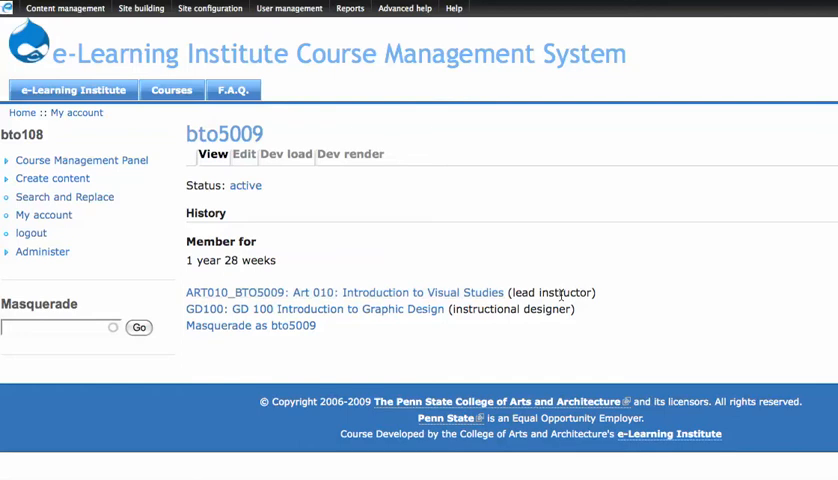
pyautogui.moveTo(550, 309)
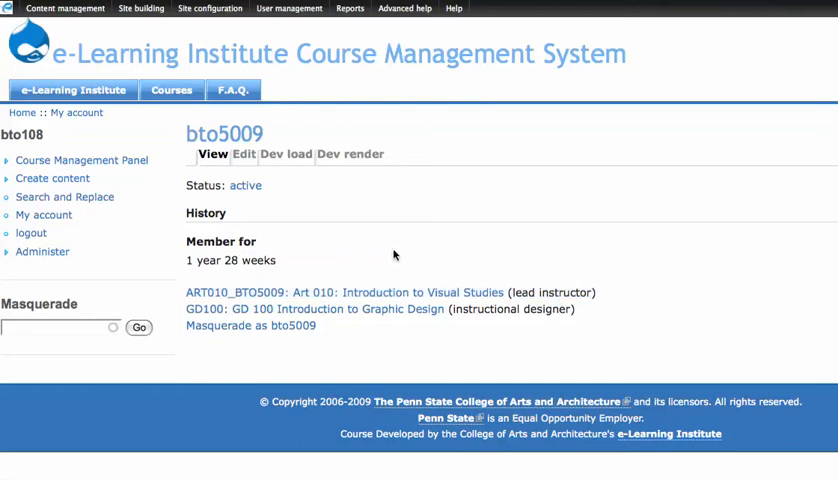
pyautogui.click(81, 160)
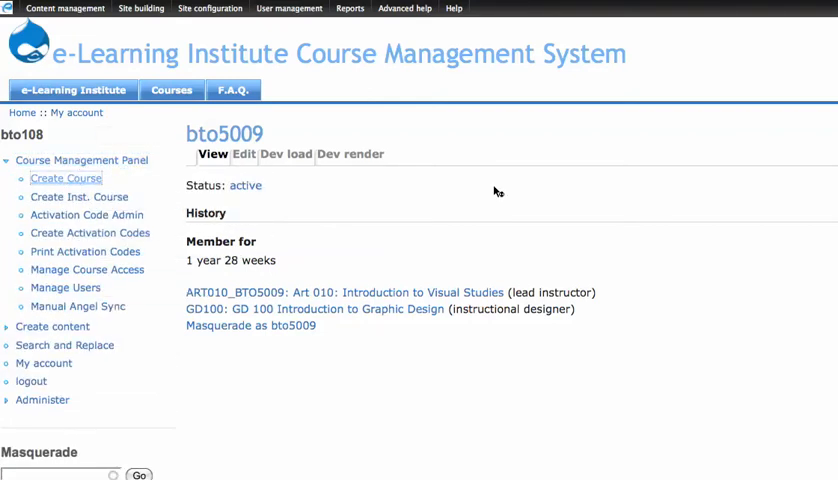
# Start a new course based on art010, naming it 'namehere' with title 'My new course title'.
pyautogui.click(66, 178)
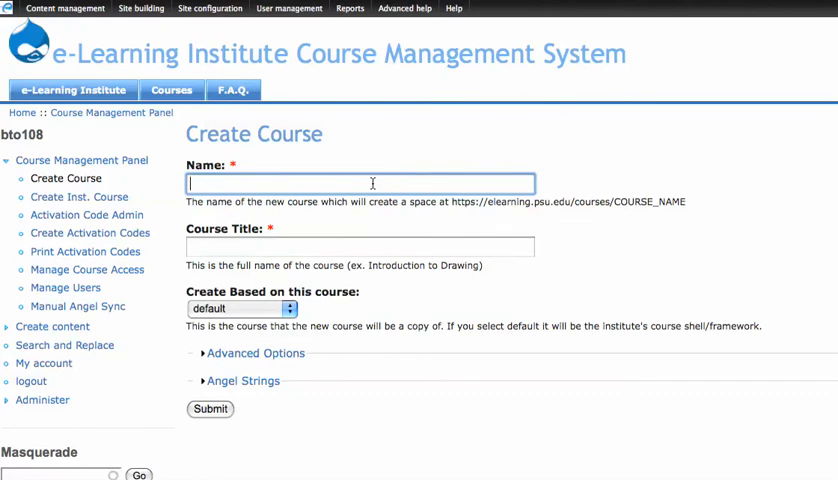
pyautogui.write('newcourse')
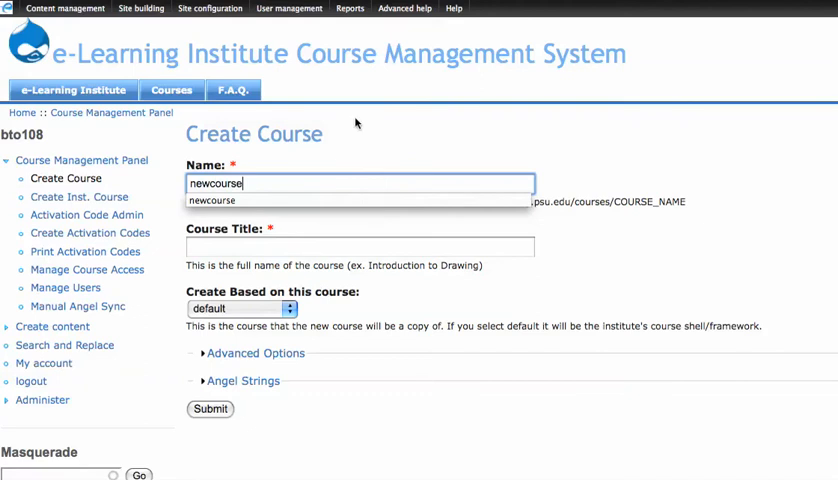
pyautogui.click(260, 184)
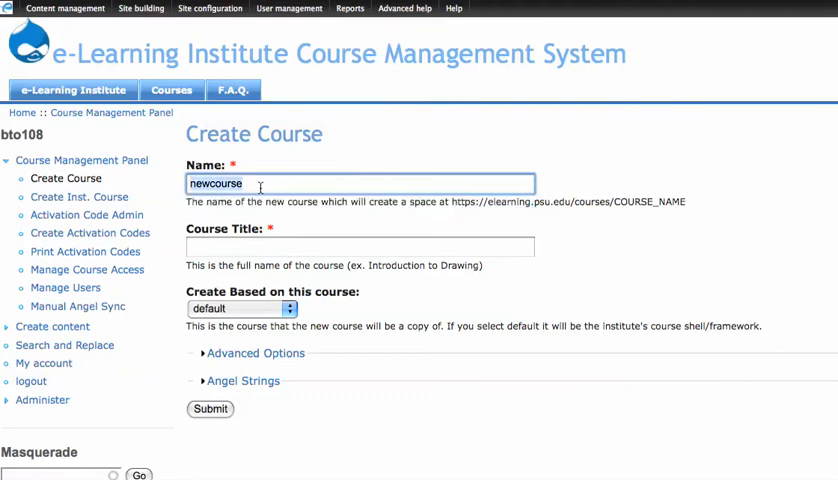
pyautogui.write('namehere')
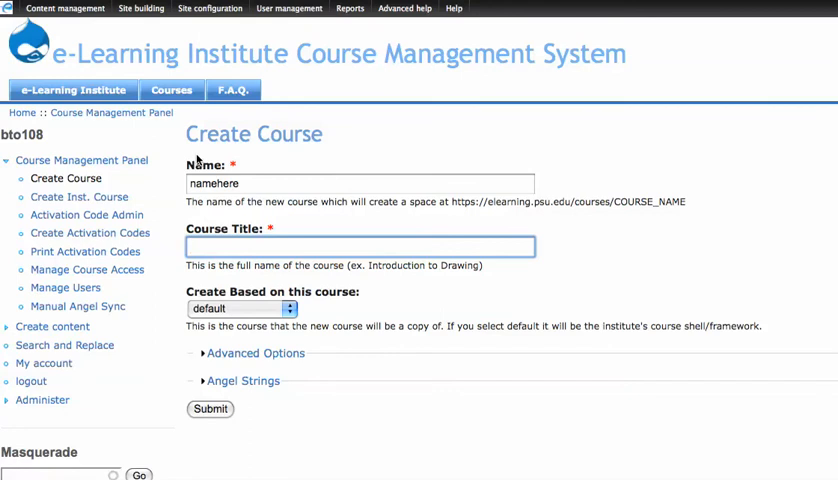
pyautogui.write('My new course title')
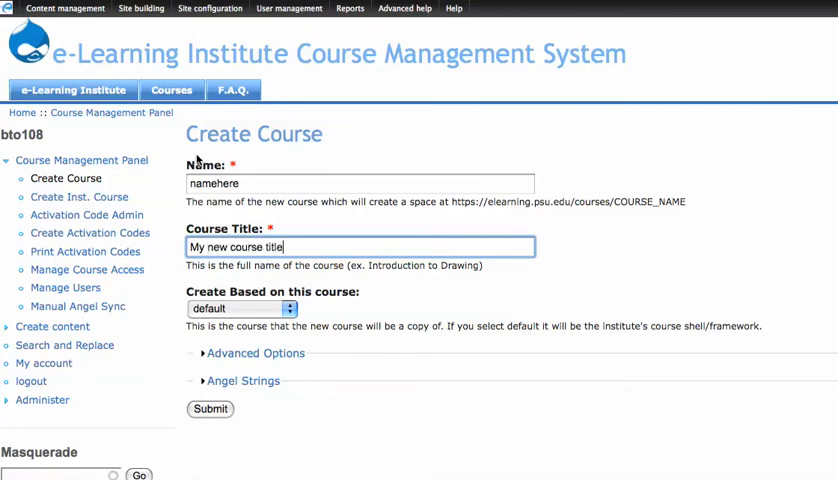
pyautogui.click(240, 307)
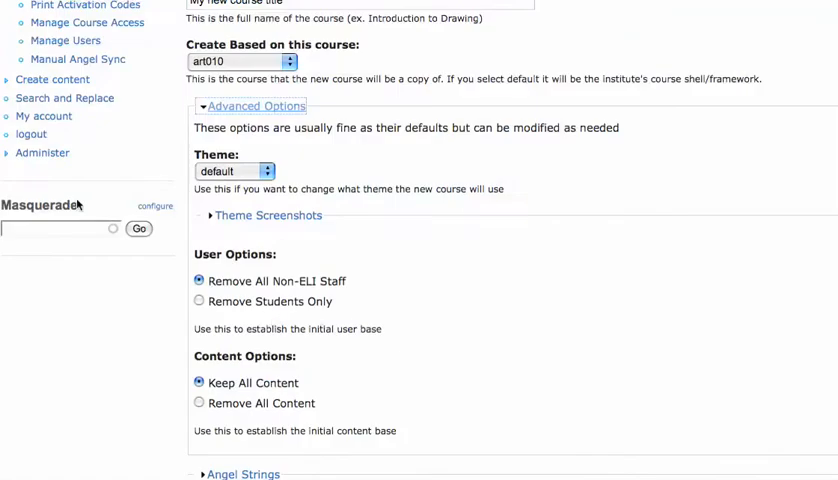
# Pick the larch065 theme in Advanced Options, then collapse the advanced settings.
pyautogui.click(234, 170)
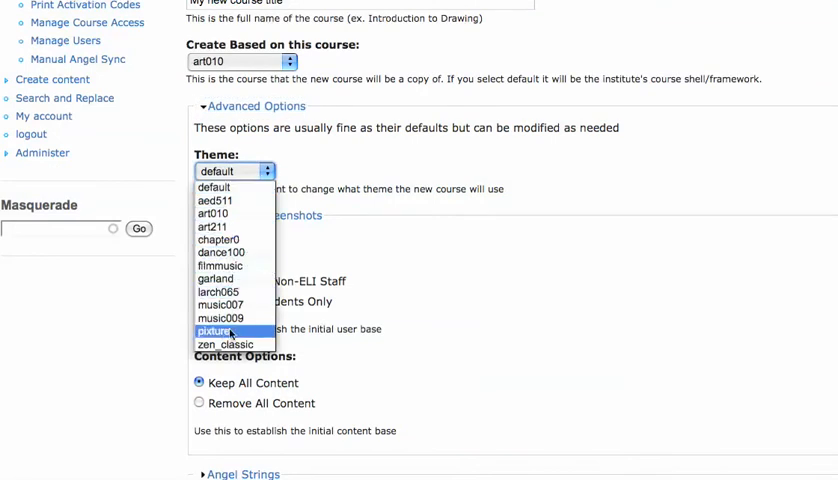
pyautogui.moveTo(213, 213)
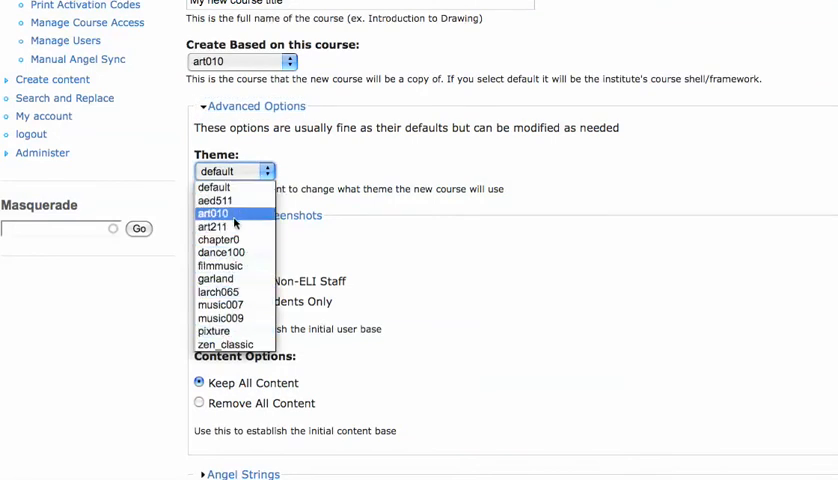
pyautogui.click(216, 291)
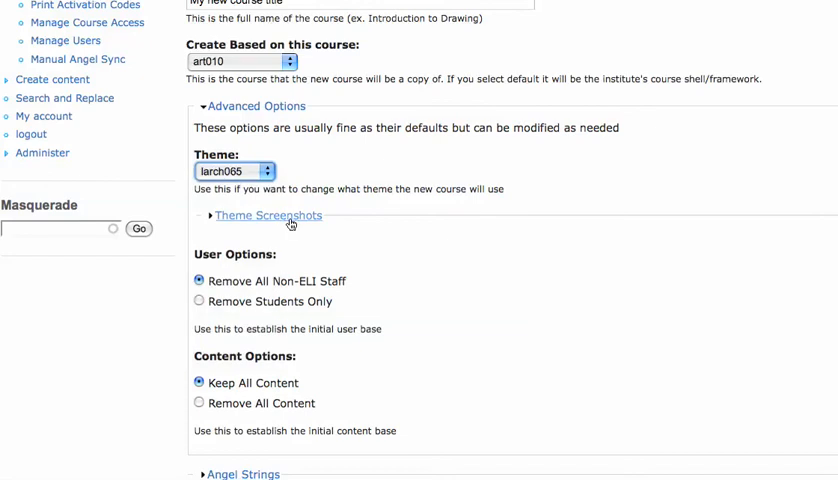
pyautogui.click(267, 215)
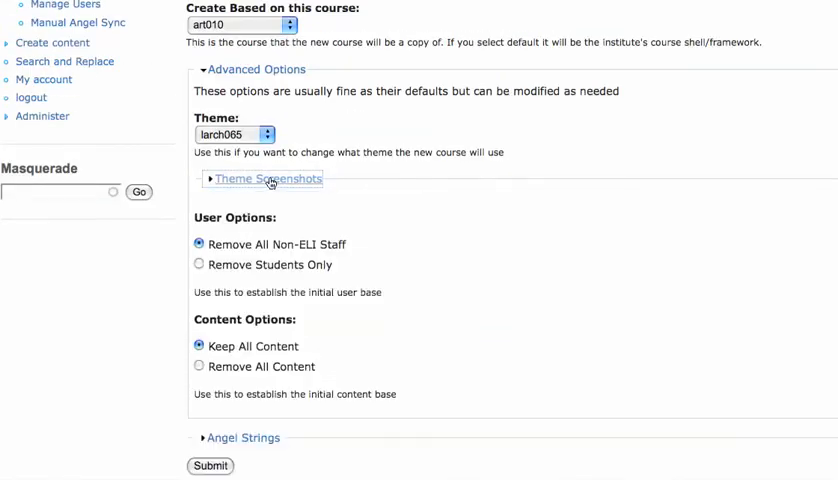
pyautogui.moveTo(404, 347)
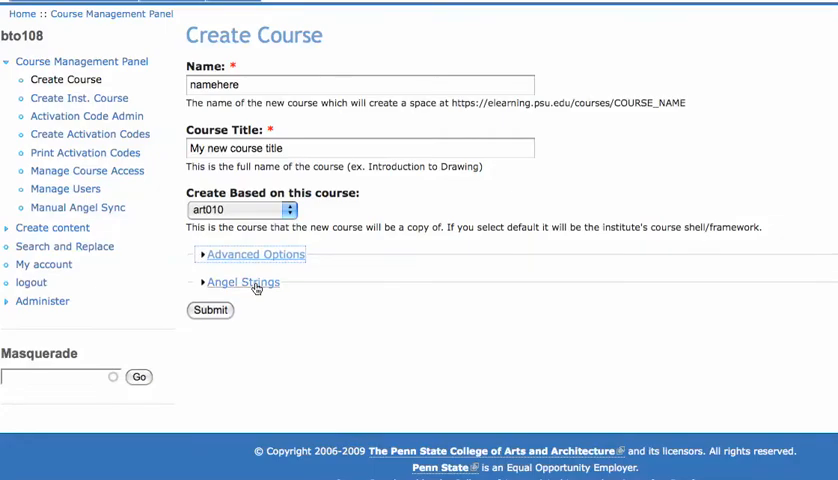
pyautogui.click(242, 282)
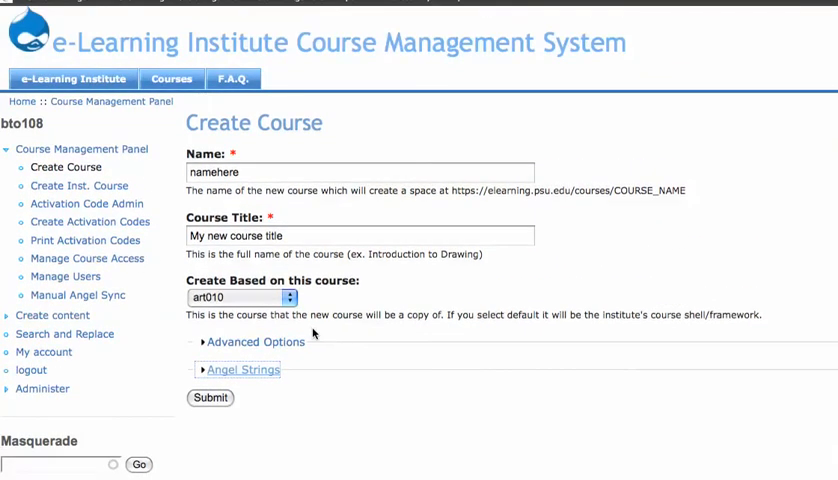
# Submit the Create Course form for 'namehere' and confirm to create the course.
pyautogui.click(209, 398)
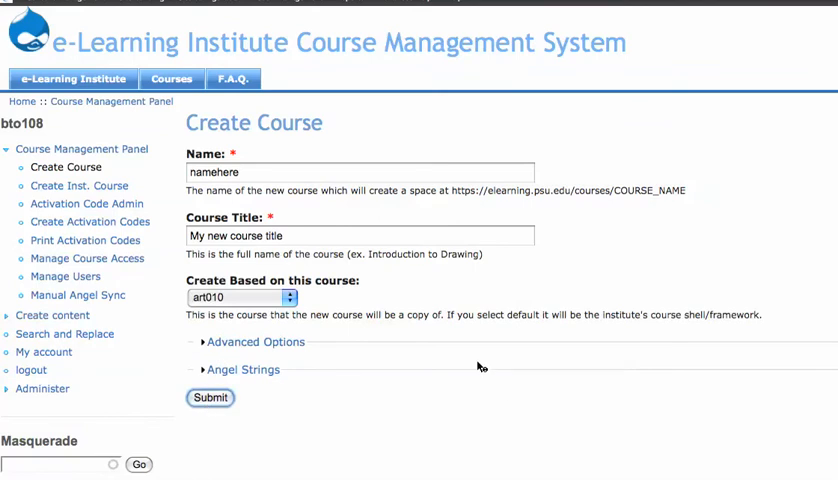
pyautogui.moveTo(476, 365)
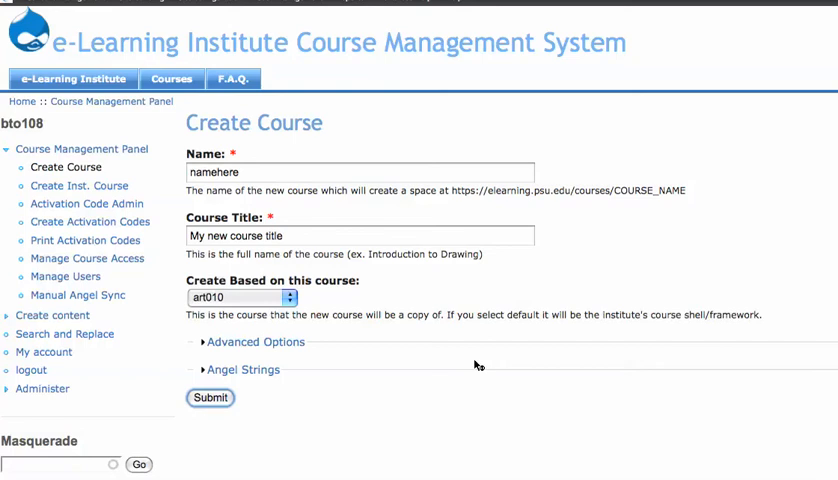
pyautogui.moveTo(367, 337)
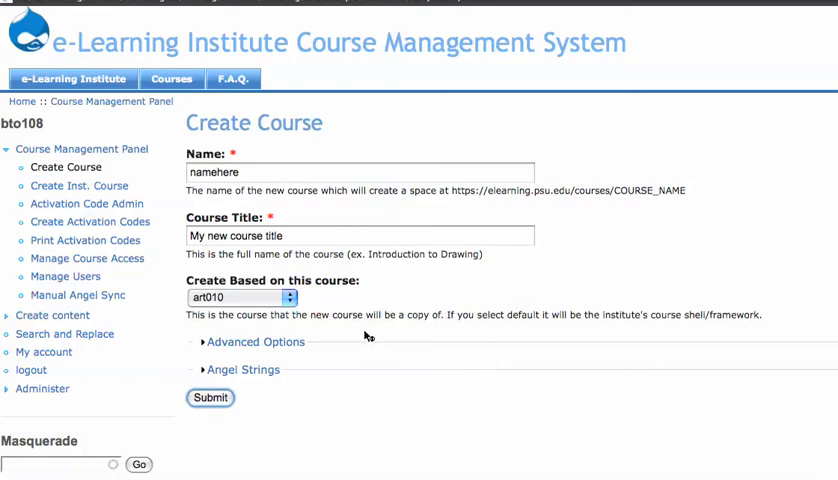
pyautogui.moveTo(436, 348)
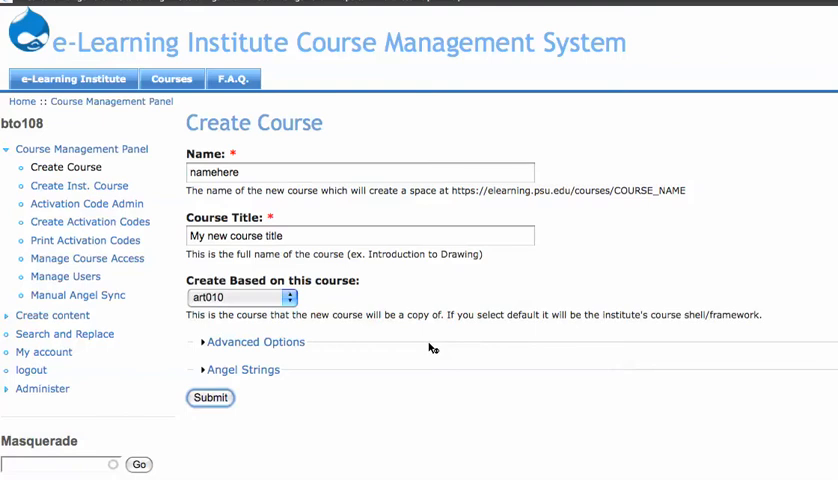
pyautogui.moveTo(496, 366)
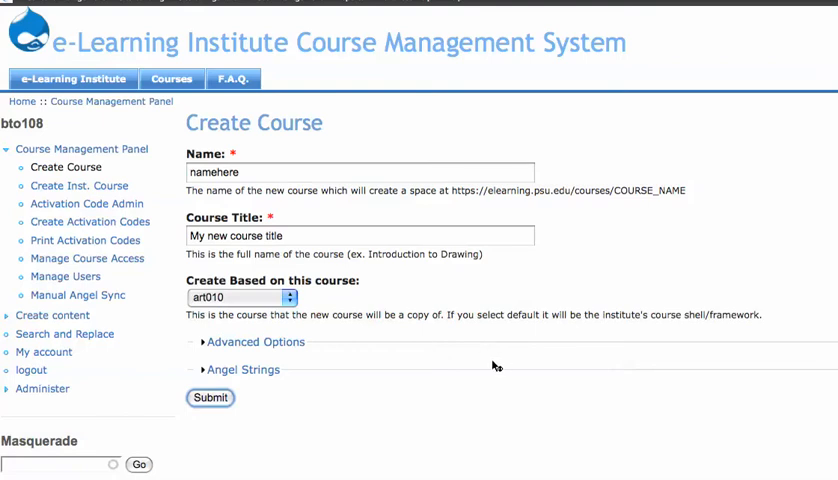
pyautogui.moveTo(81, 148)
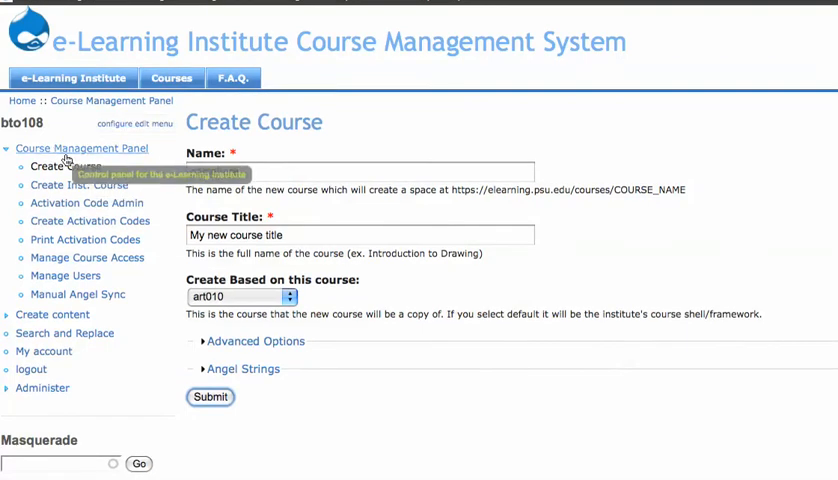
pyautogui.write('namehere')
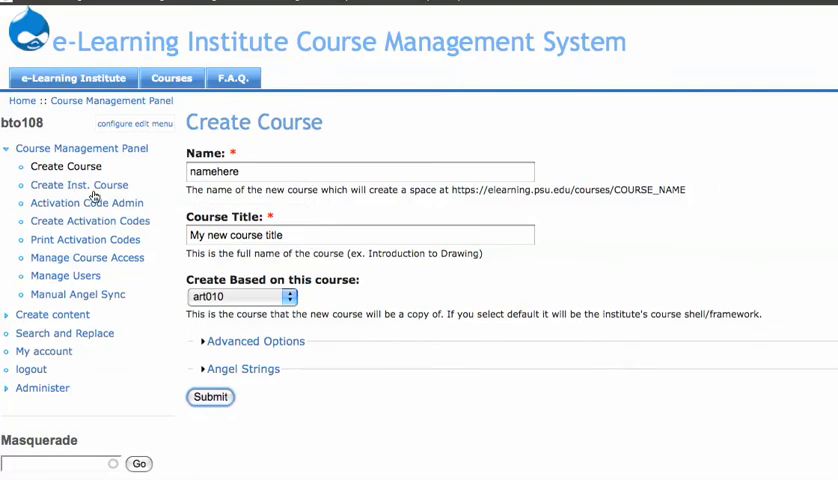
pyautogui.click(209, 397)
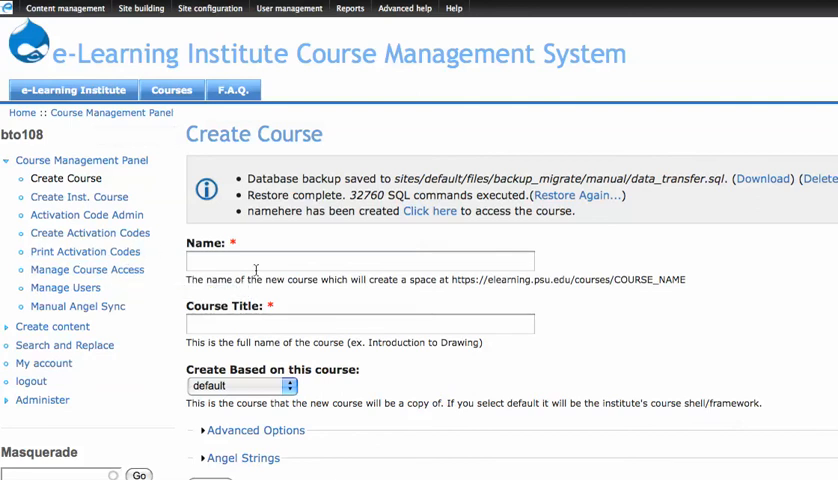
pyautogui.moveTo(385, 194)
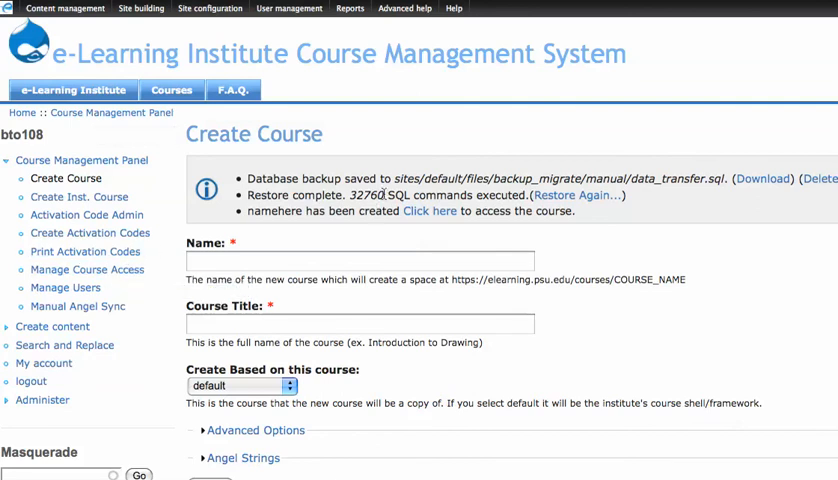
# Highlight the new course name 'namehere' in the creation confirmation message.
pyautogui.doubleClick(367, 194)
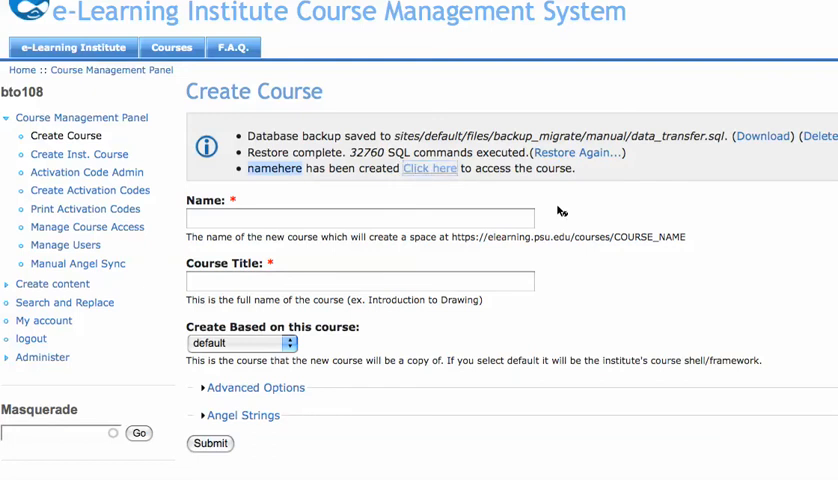
pyautogui.moveTo(532, 213)
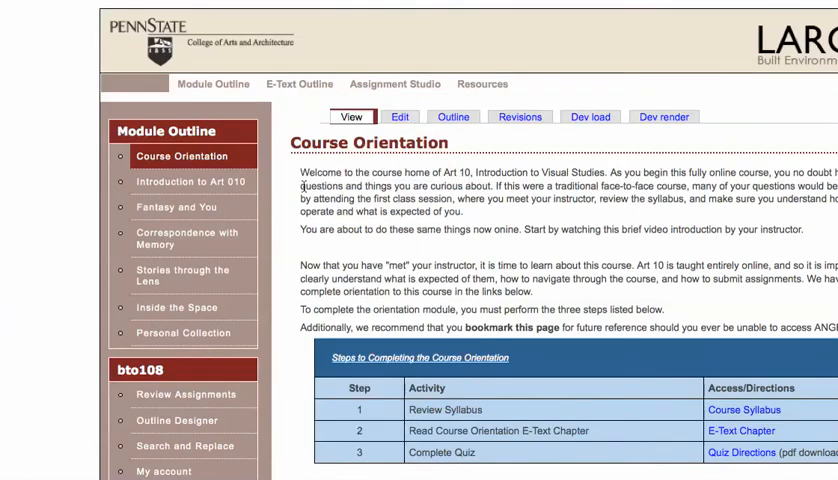
pyautogui.click(491, 84)
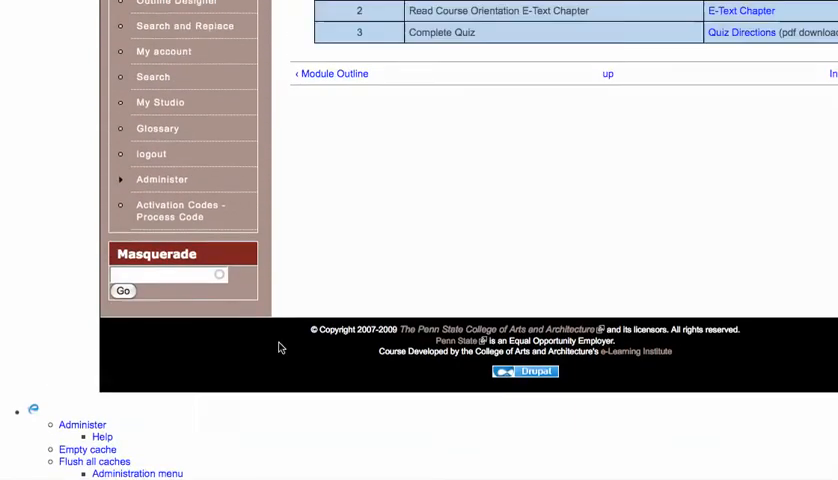
pyautogui.scroll(3)
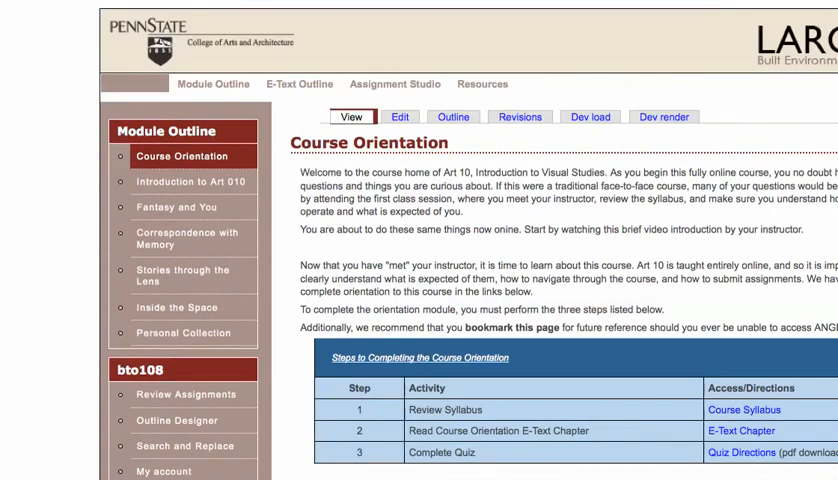
pyautogui.moveTo(450, 84)
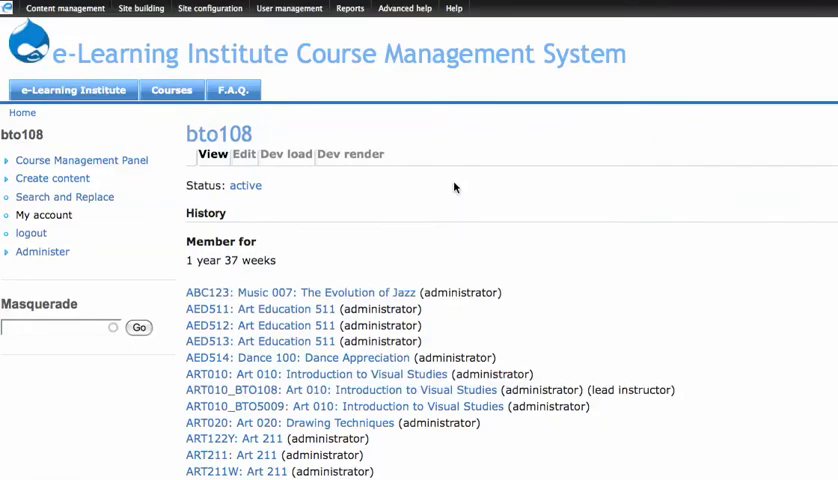
pyautogui.scroll(-3)
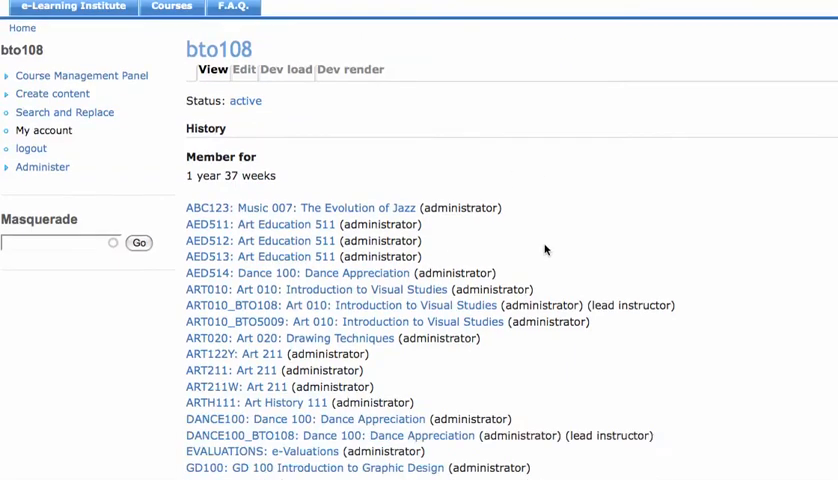
pyautogui.scroll(-3)
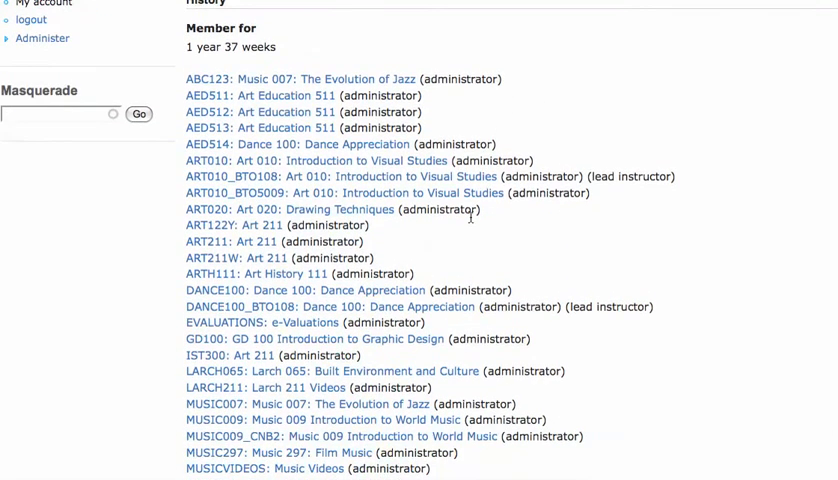
pyautogui.scroll(-3)
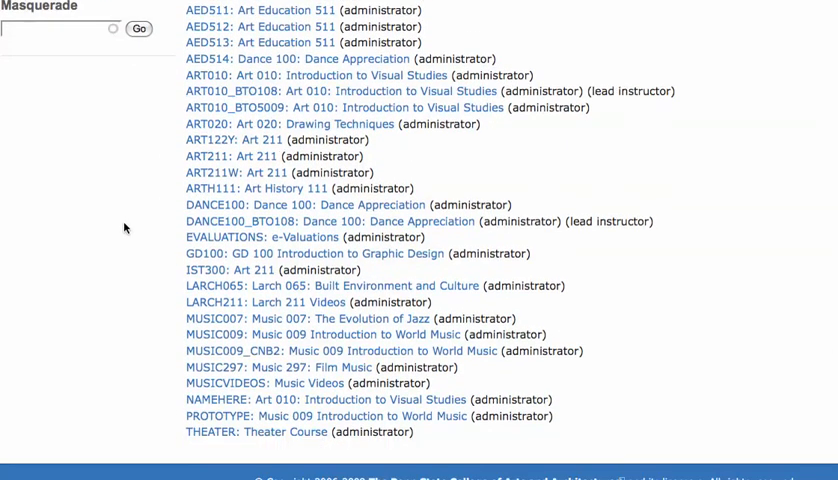
pyautogui.moveTo(221, 404)
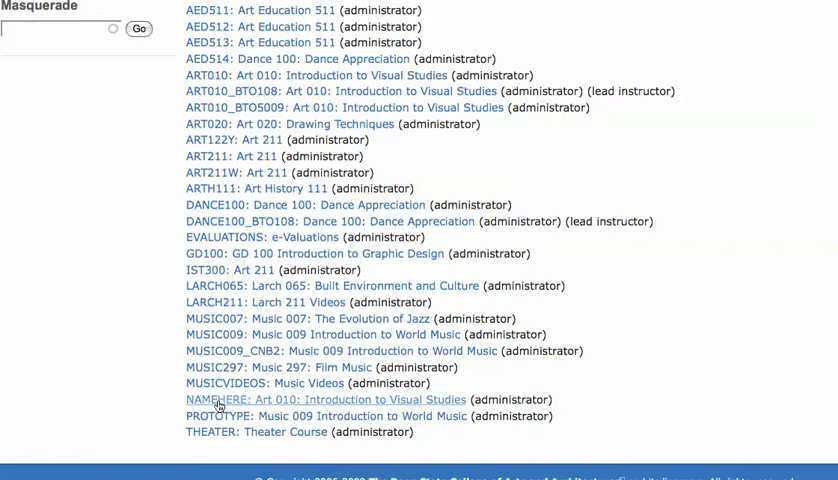
pyautogui.moveTo(656, 290)
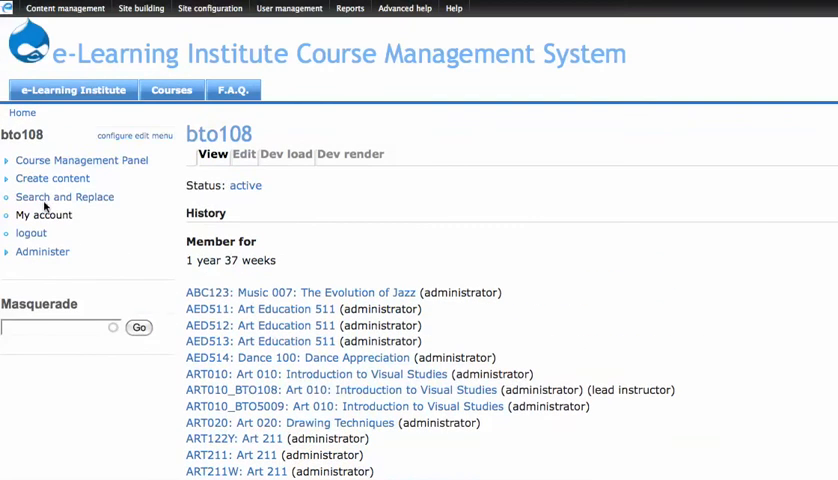
pyautogui.click(81, 160)
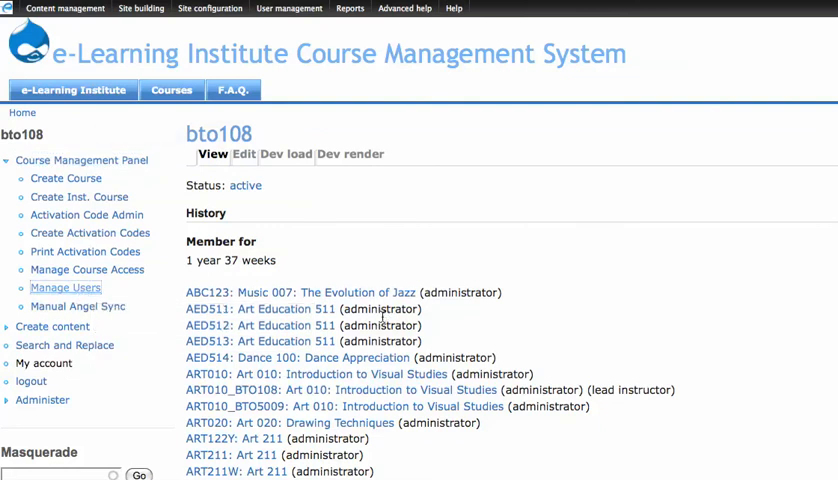
# View Manage Users, show and hide the System Users list, then open Manage Course Access.
pyautogui.click(65, 287)
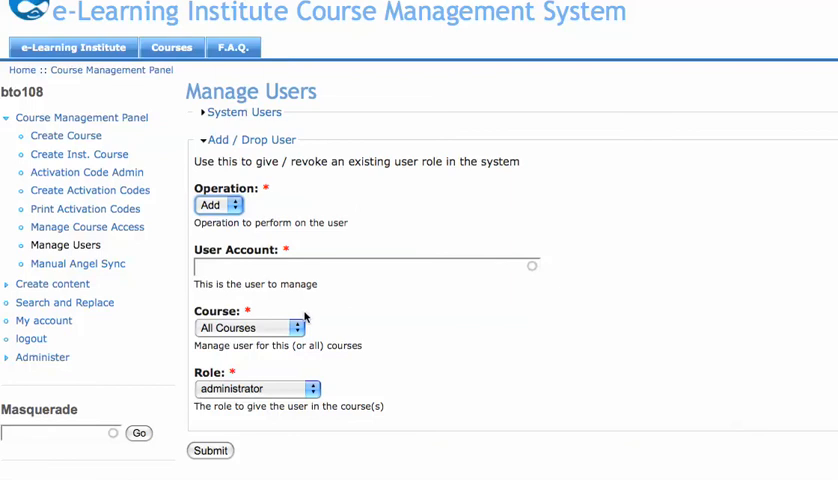
pyautogui.click(249, 327)
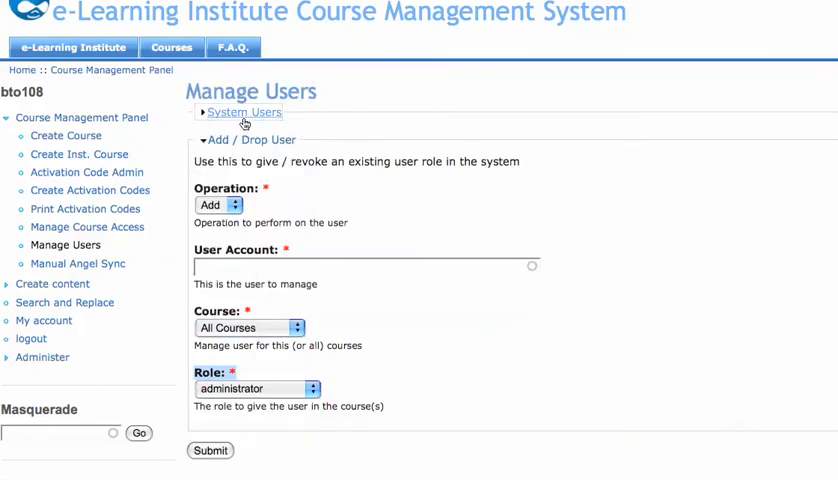
pyautogui.click(242, 111)
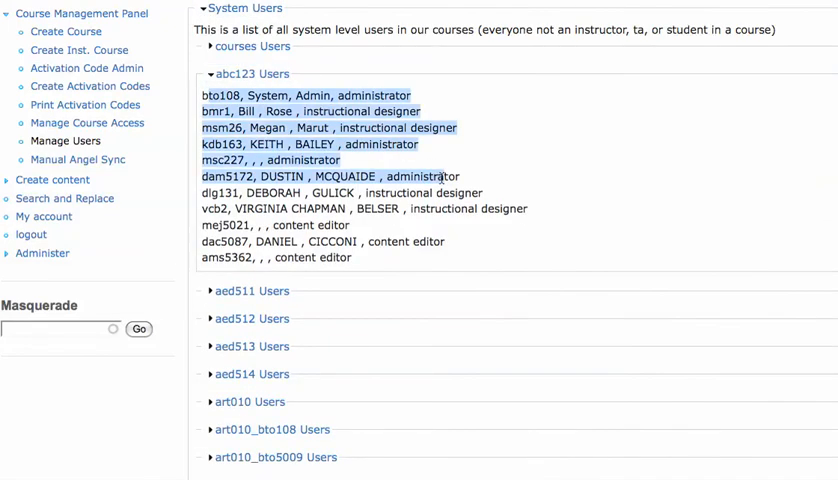
pyautogui.click(437, 264)
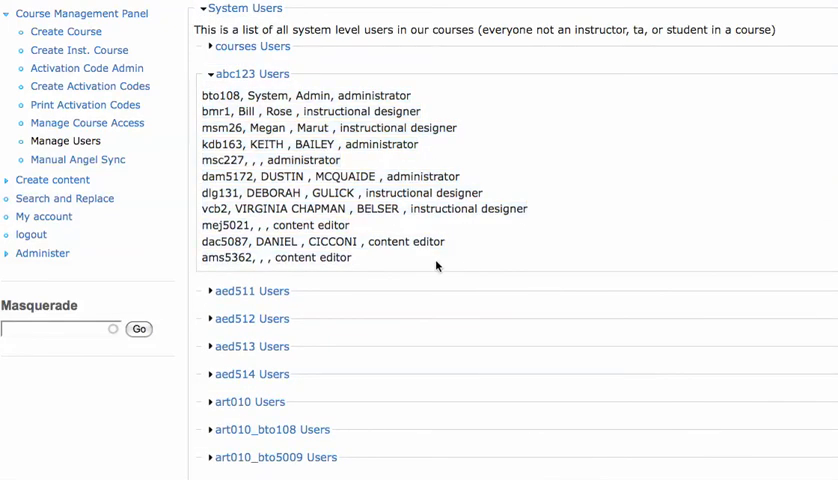
pyautogui.moveTo(253, 76)
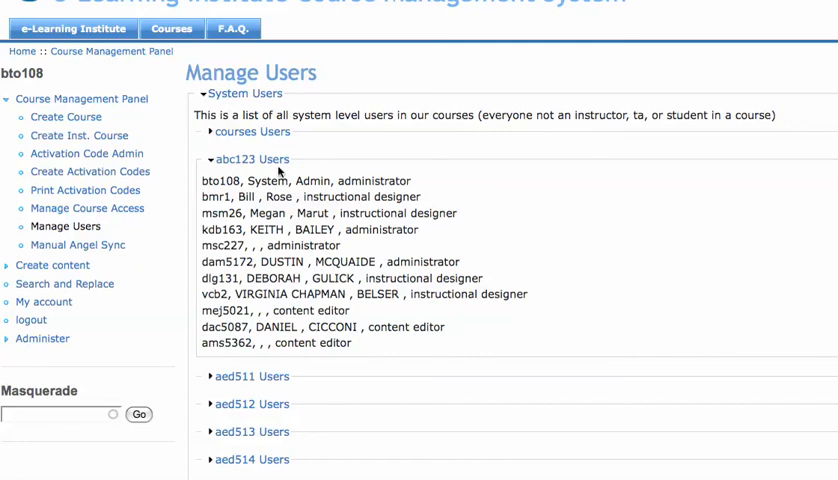
pyautogui.click(244, 94)
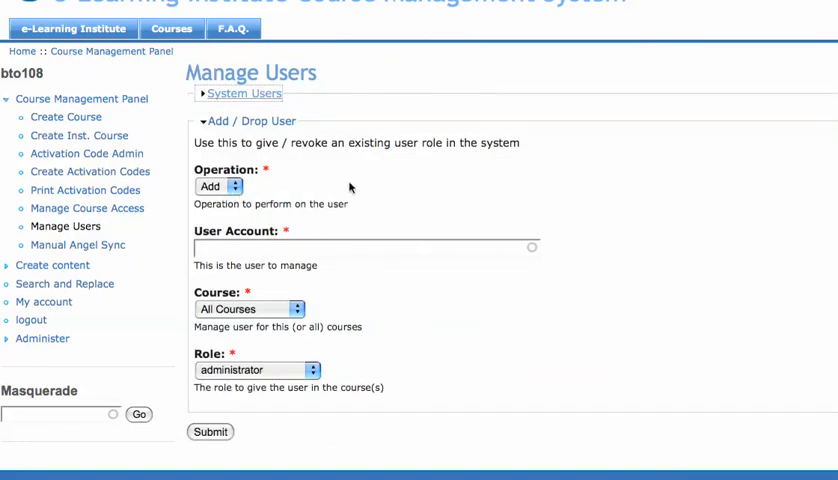
pyautogui.moveTo(478, 229)
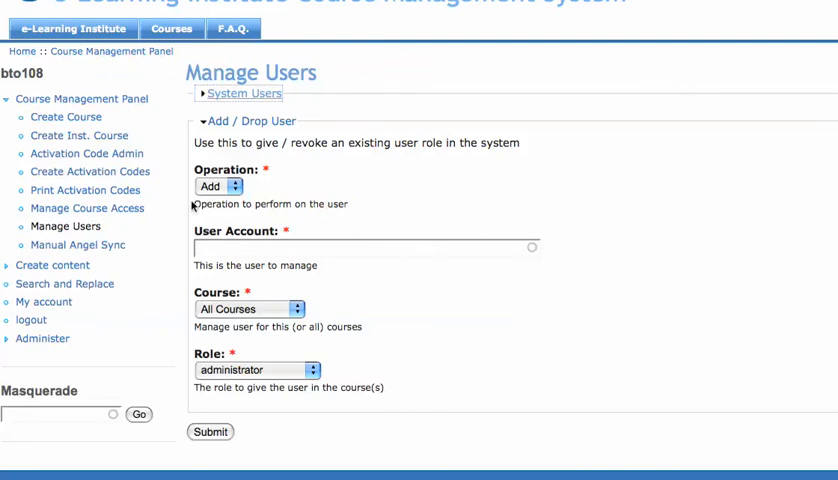
pyautogui.moveTo(87, 208)
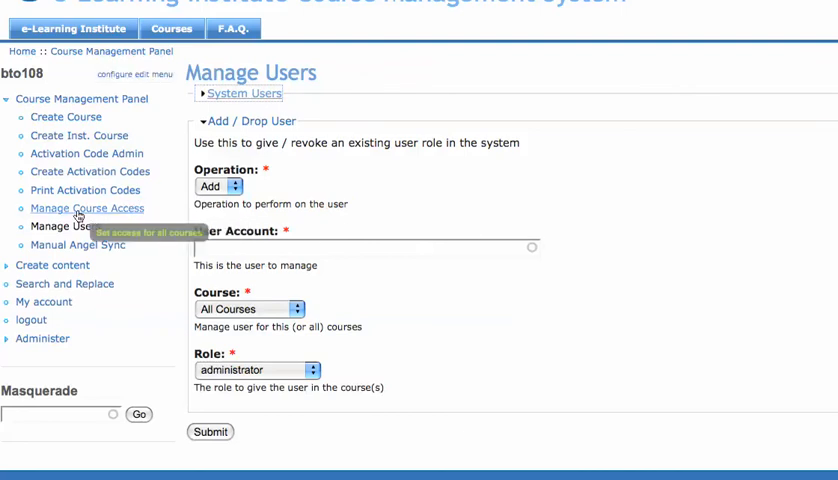
pyautogui.moveTo(297, 237)
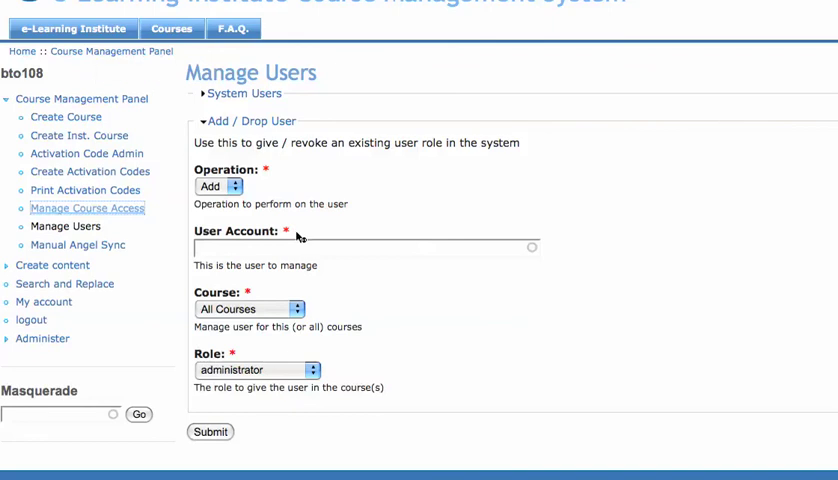
pyautogui.click(87, 208)
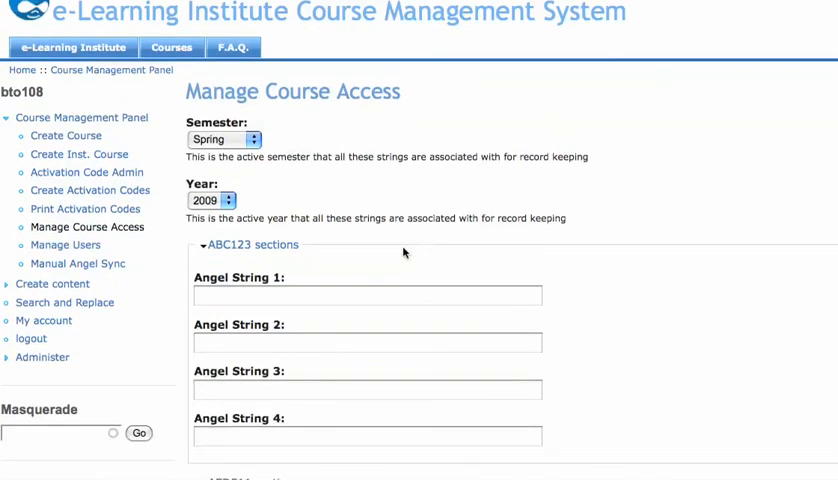
pyautogui.scroll(-3)
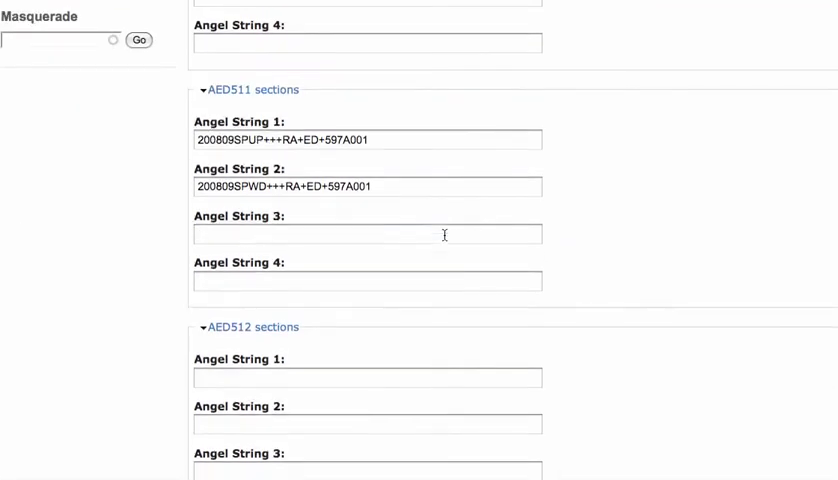
pyautogui.scroll(3)
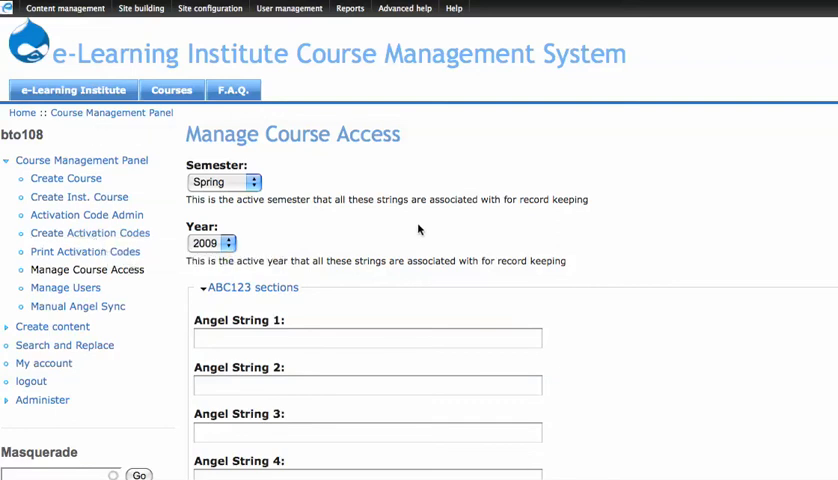
pyautogui.moveTo(527, 211)
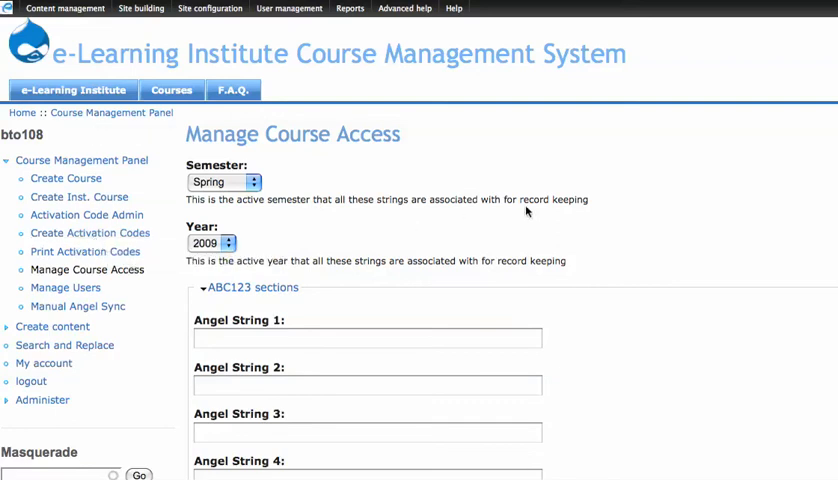
pyautogui.moveTo(527, 211)
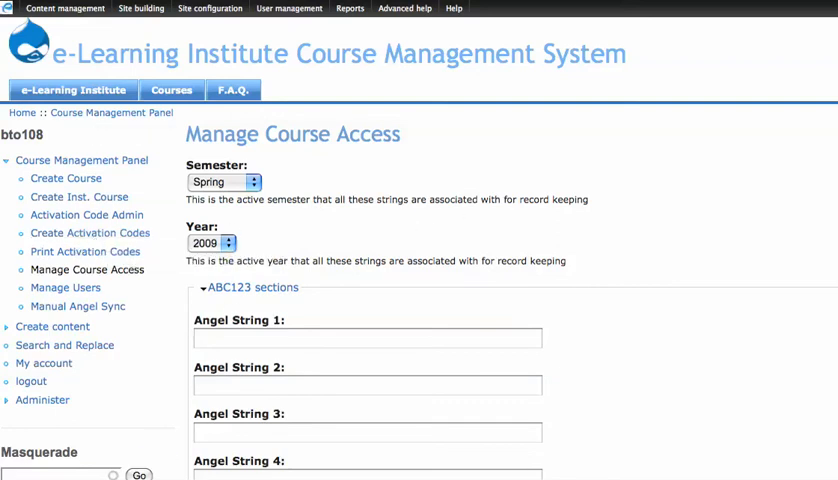